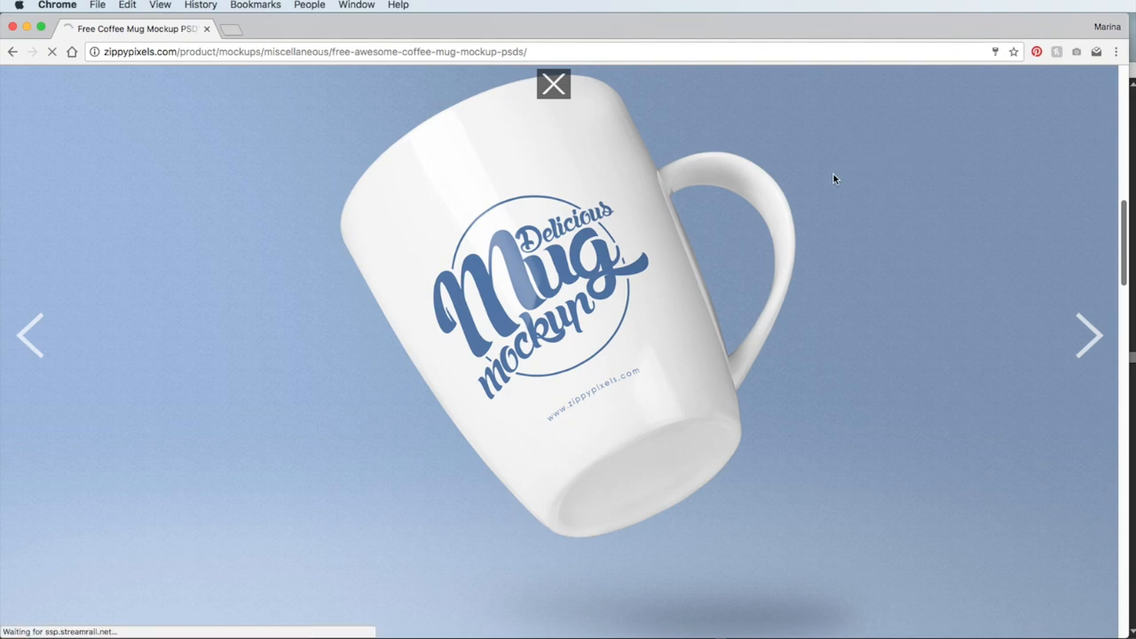
mouse_move(495, 417)
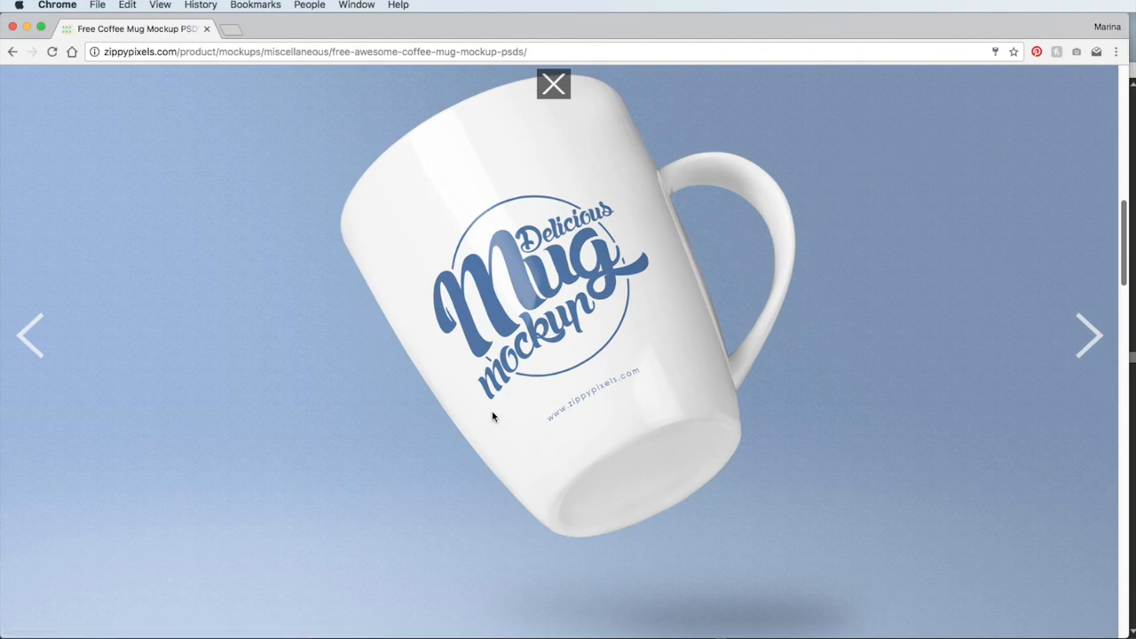
mouse_move(309, 26)
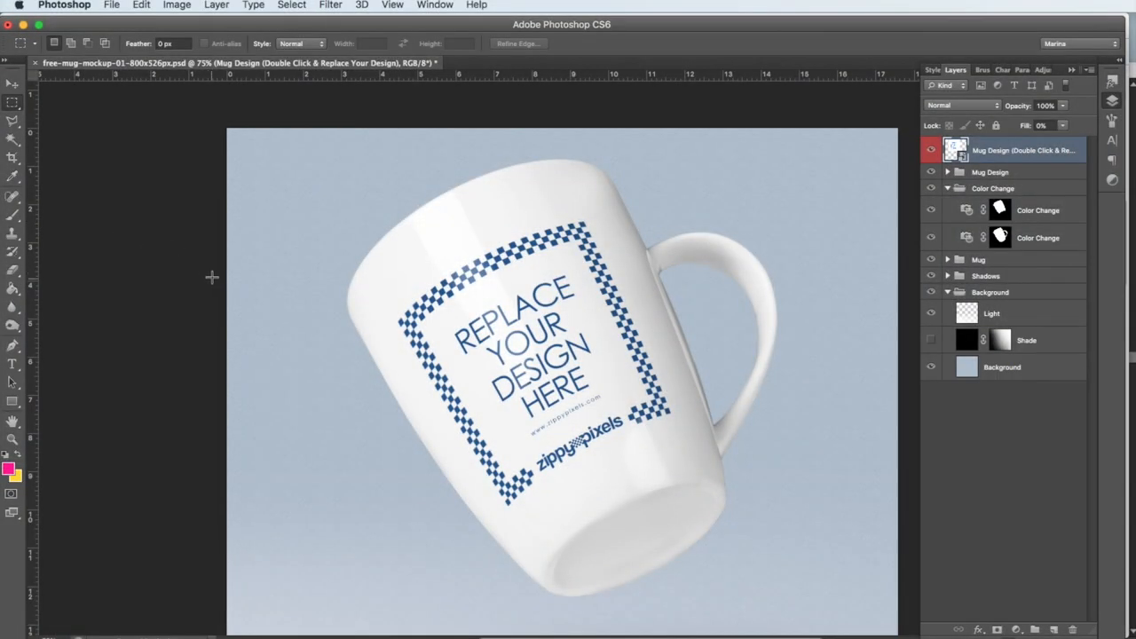
mouse_move(732, 524)
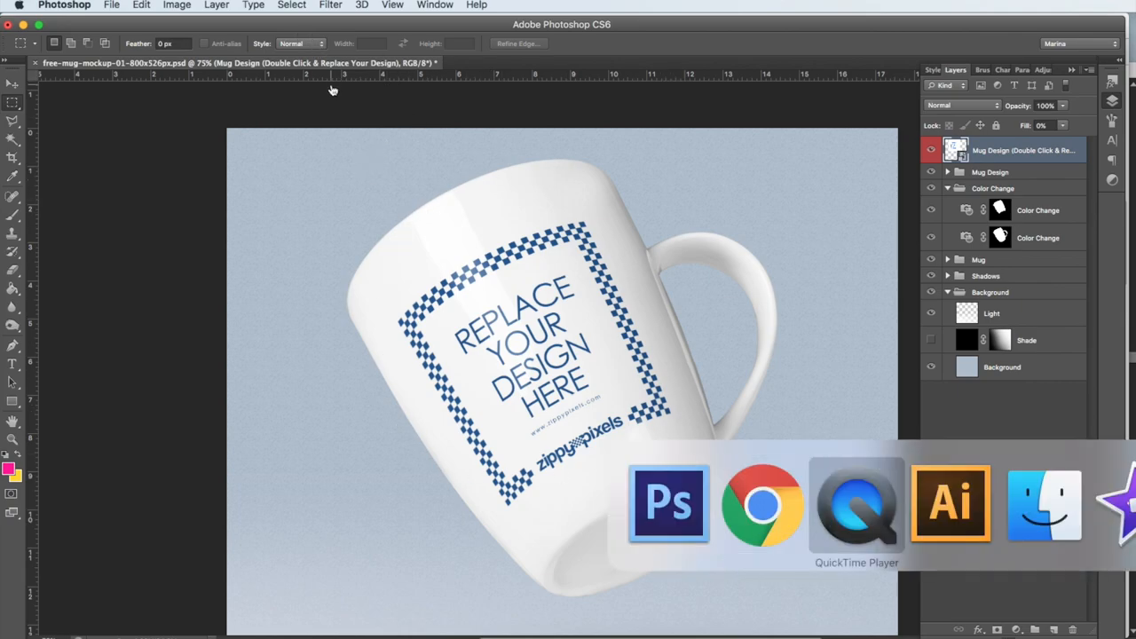
- Select all of the organic baby logo artwork in Illustrator and copy it
click(950, 503)
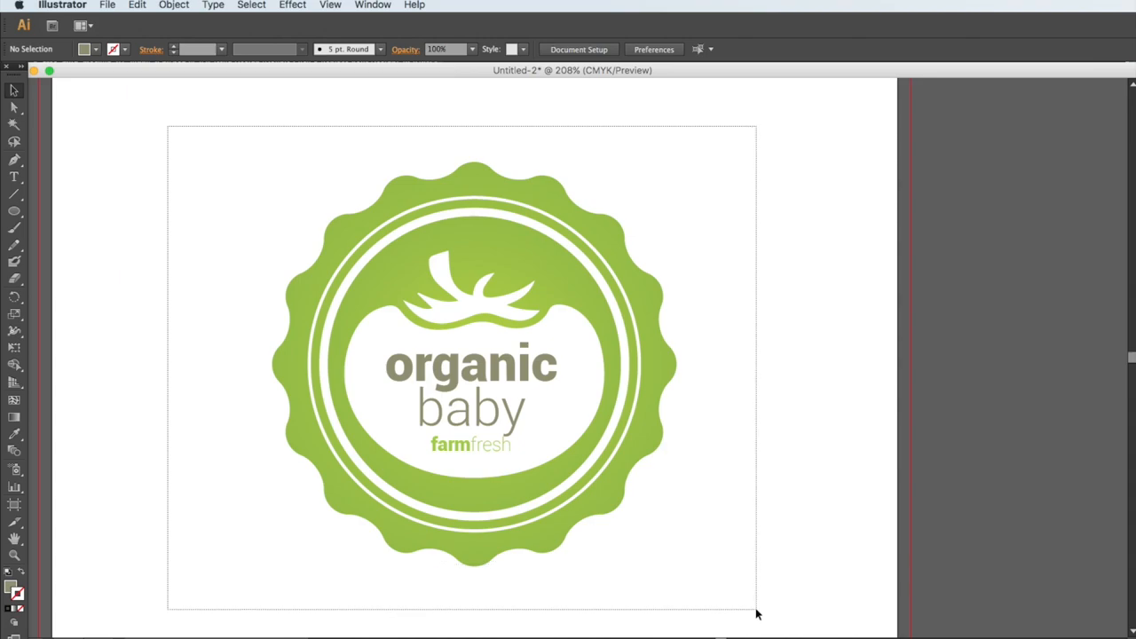
key(cmd+a)
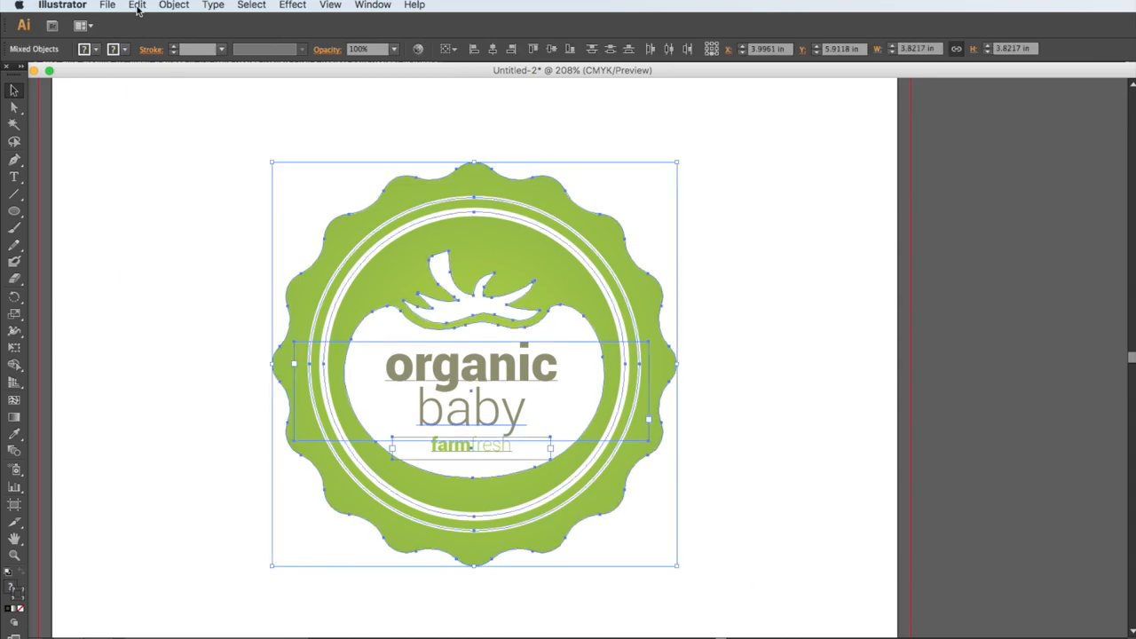
click(136, 5)
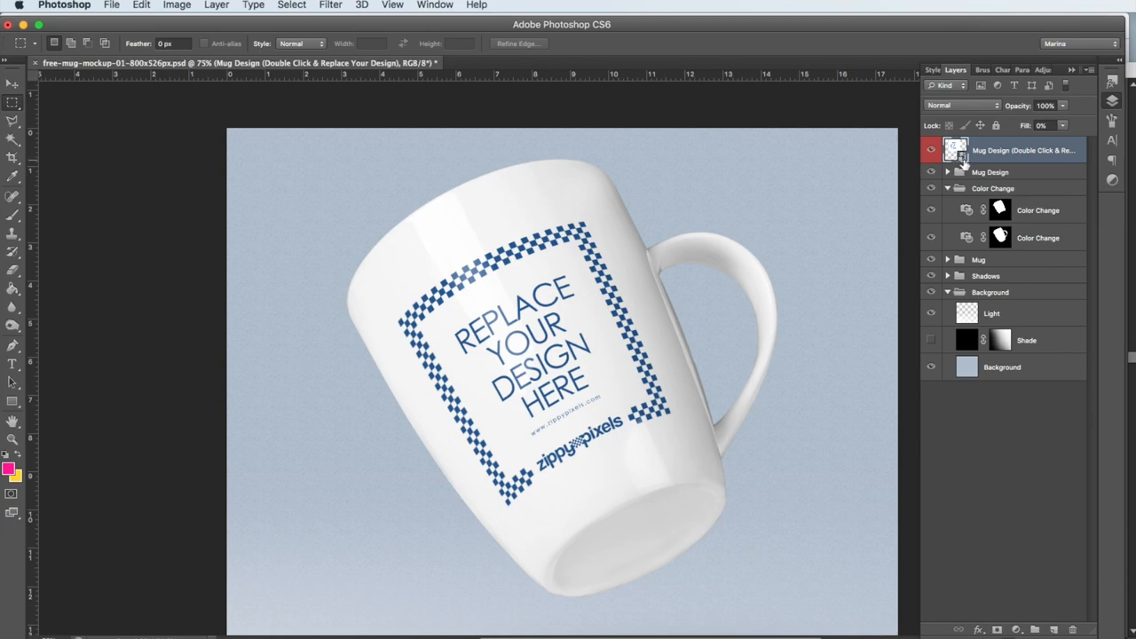
mouse_move(982, 155)
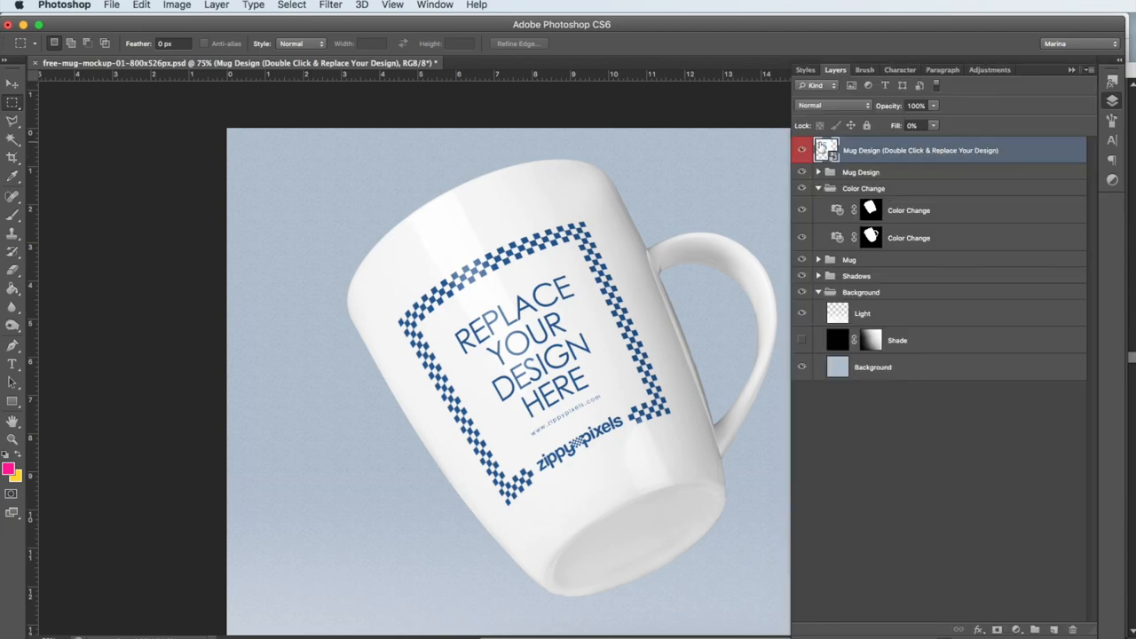
- Open the Mug Design smart object's contents, dismissing the save notice
double_click(825, 149)
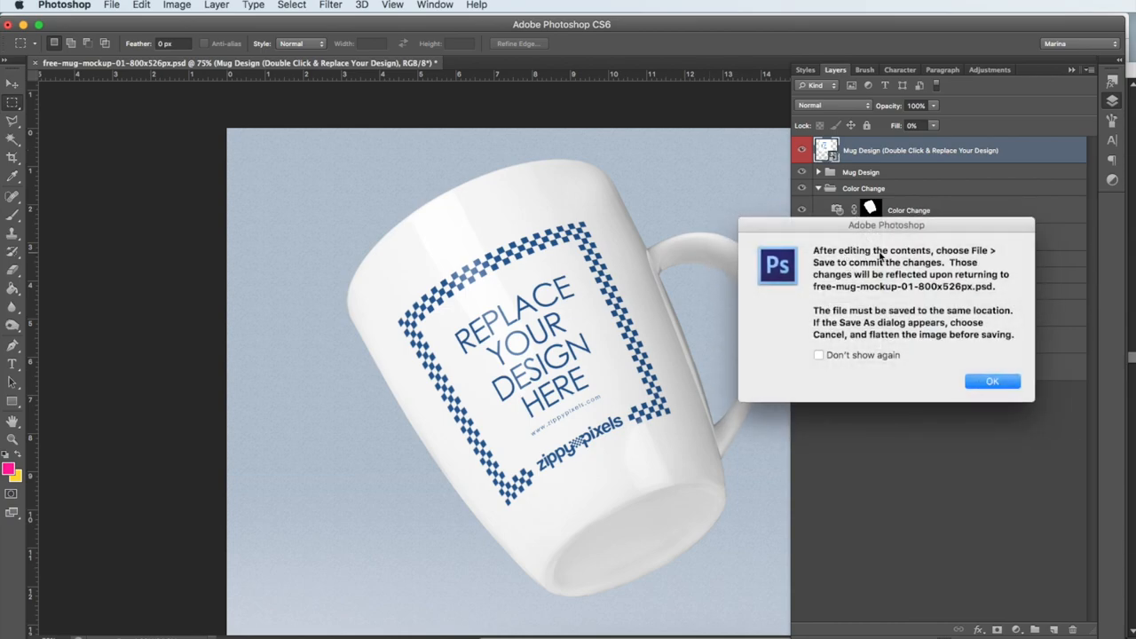
mouse_move(977, 353)
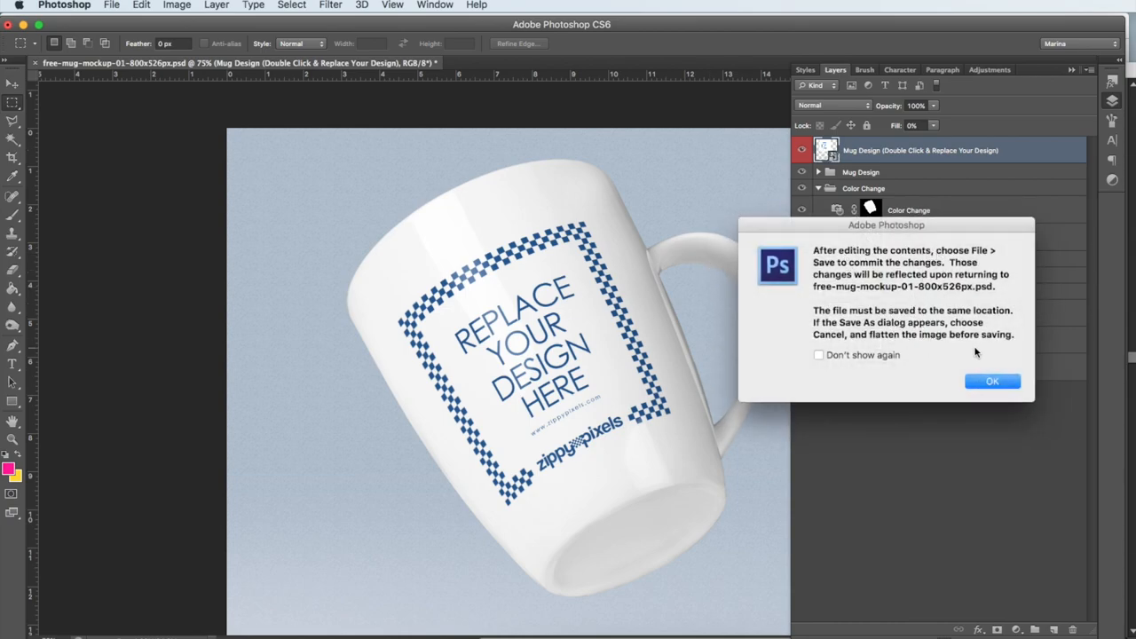
click(993, 381)
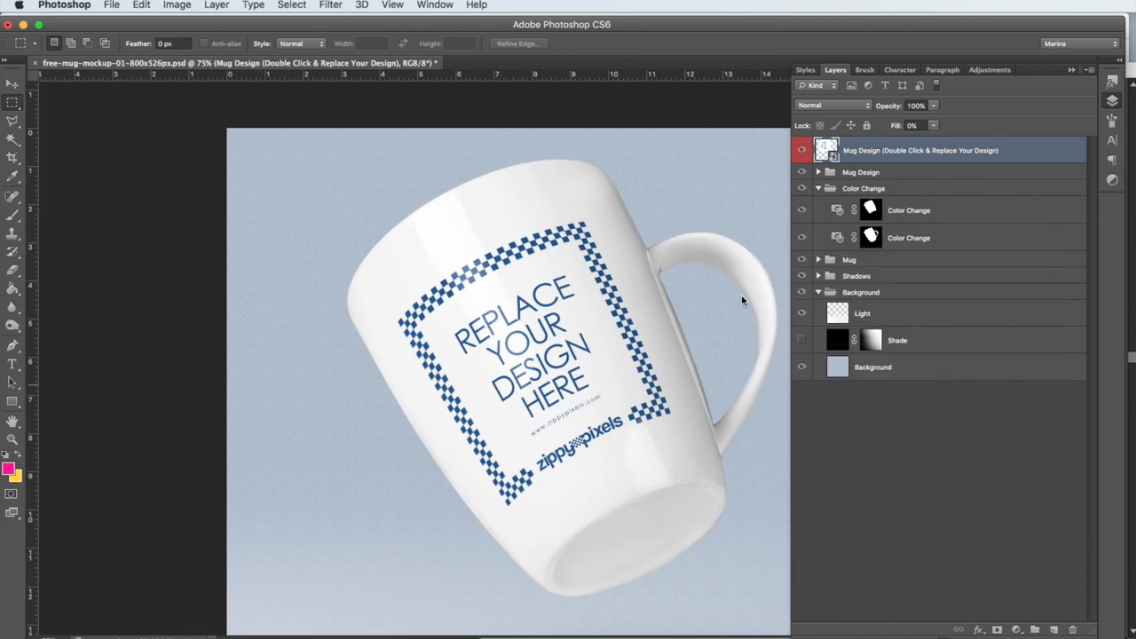
double_click(825, 148)
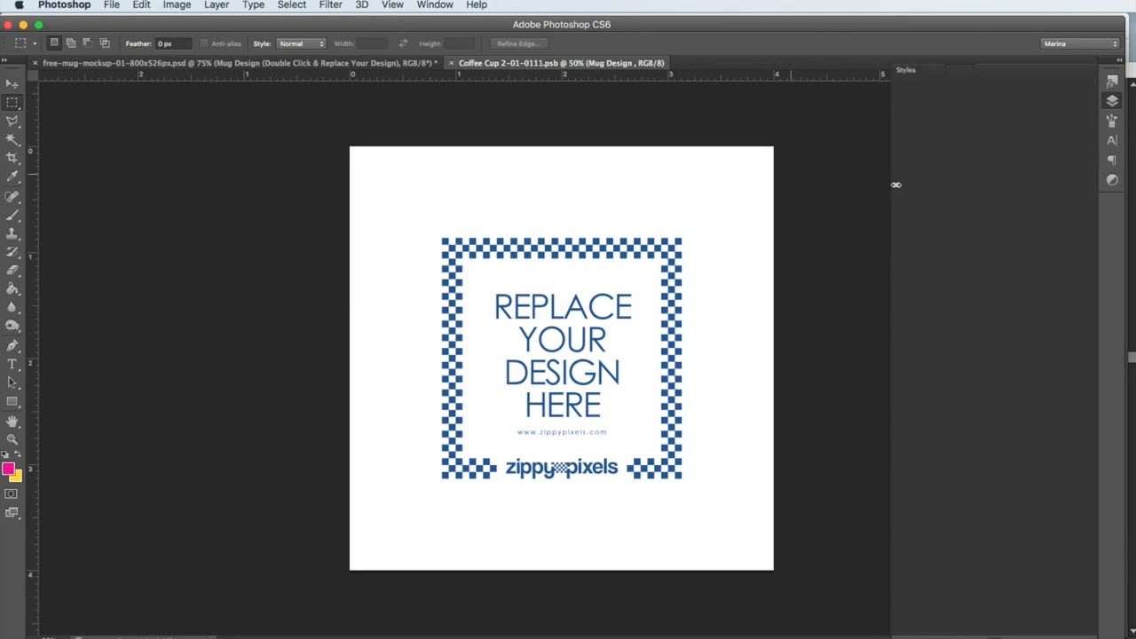
- Paste the organic baby logo as a Smart Object and scale it down to fit the canvas
click(141, 6)
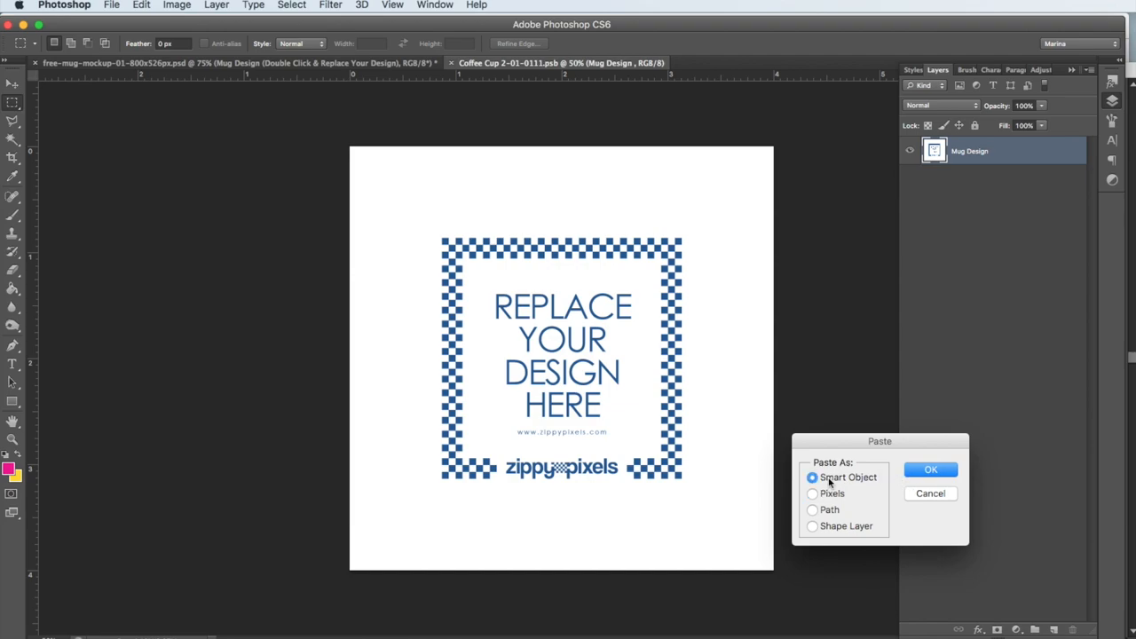
click(930, 468)
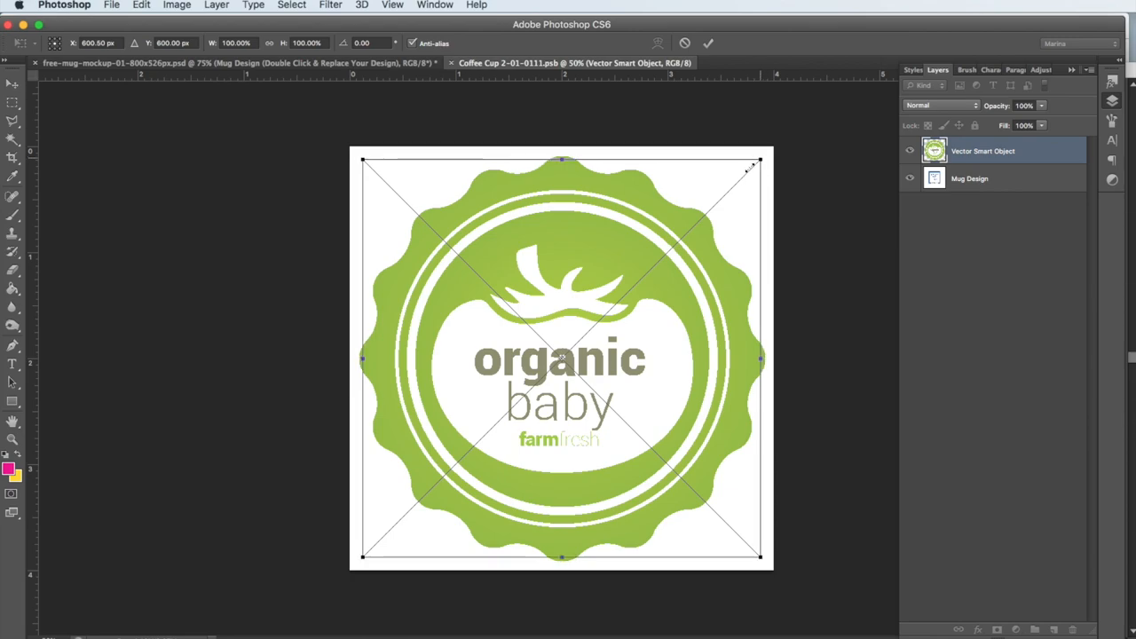
drag(754, 164, 734, 185)
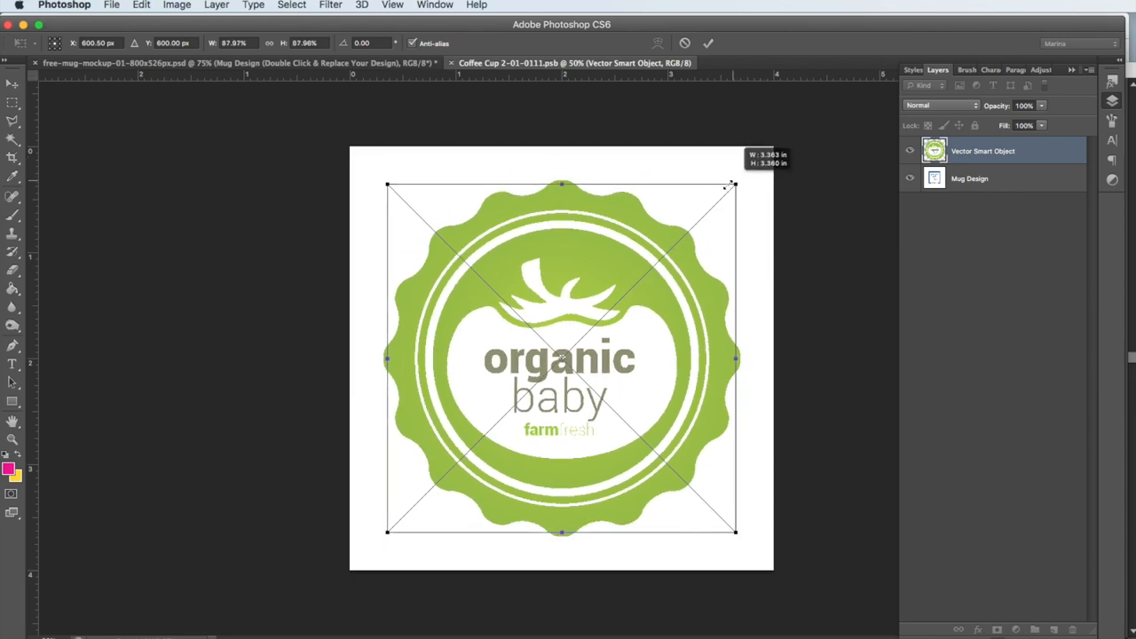
drag(732, 186, 715, 206)
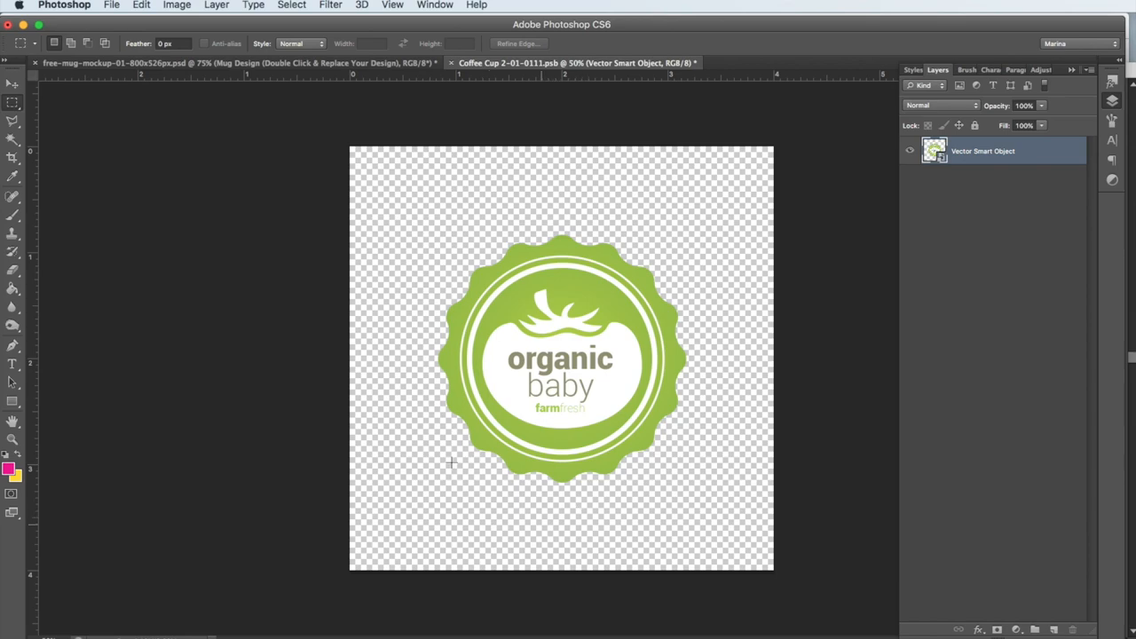
- Save the Coffee Cup .psb document with File > Save
click(112, 5)
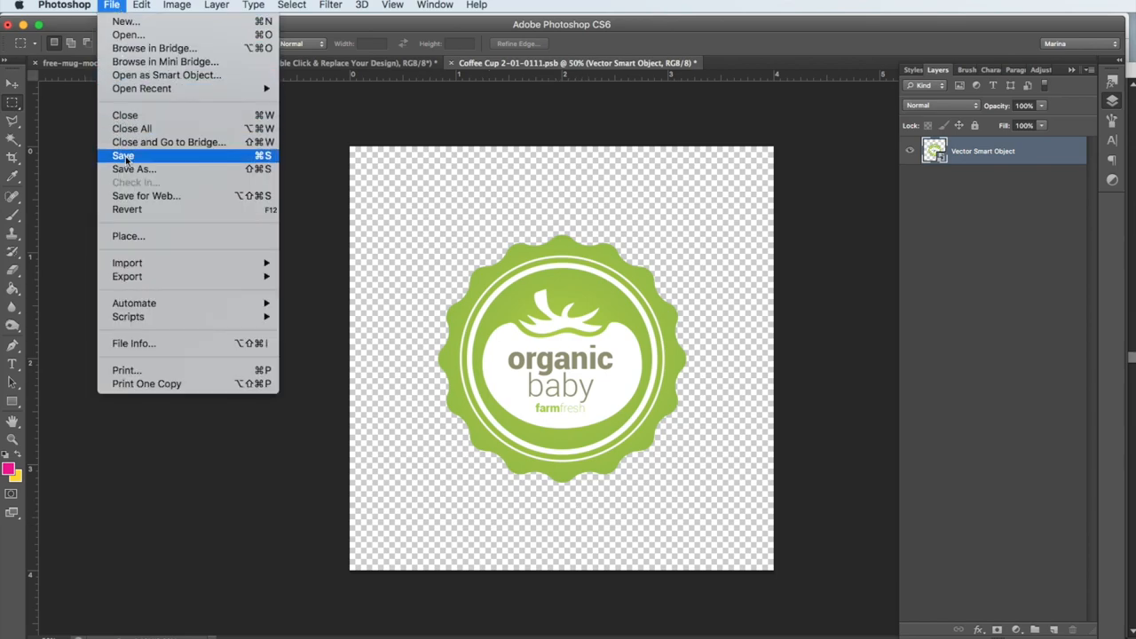
click(122, 155)
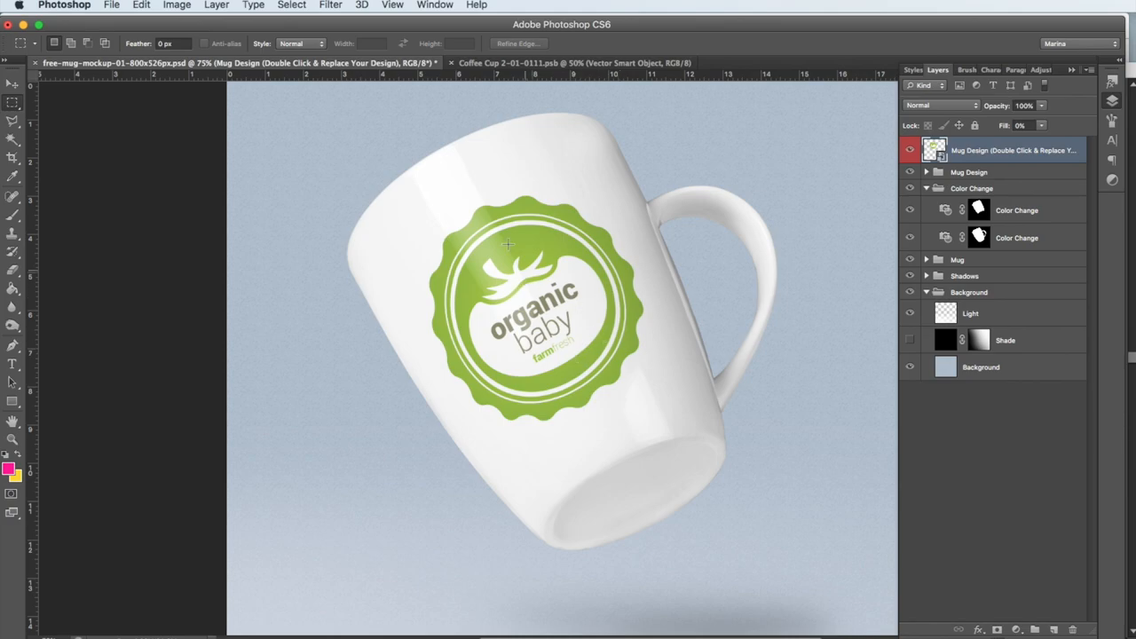
mouse_move(495, 239)
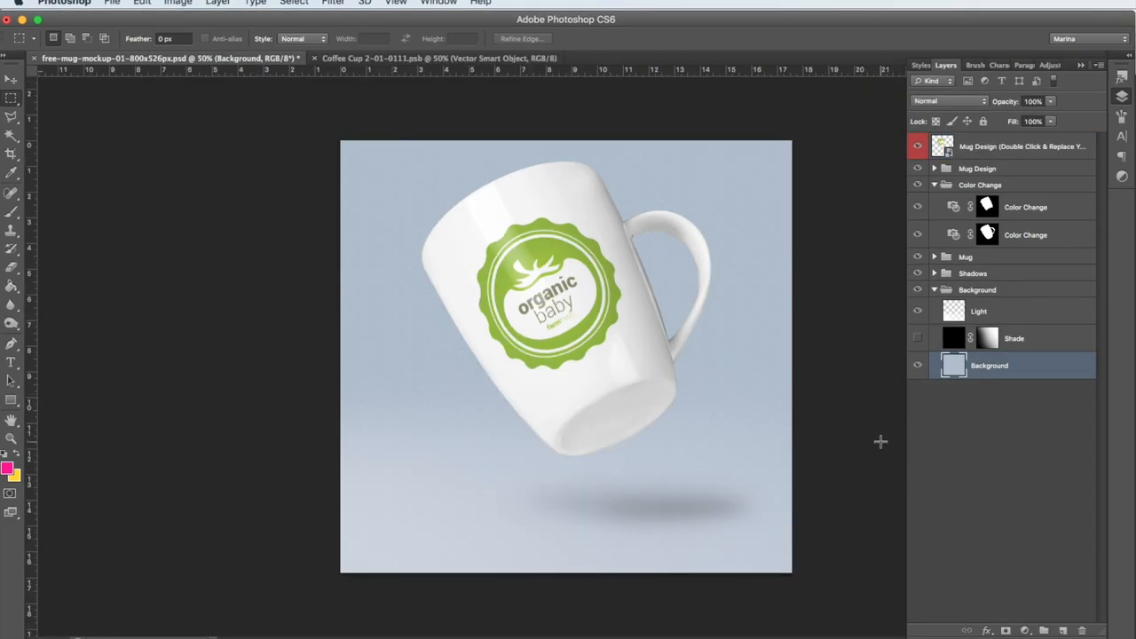
mouse_move(883, 447)
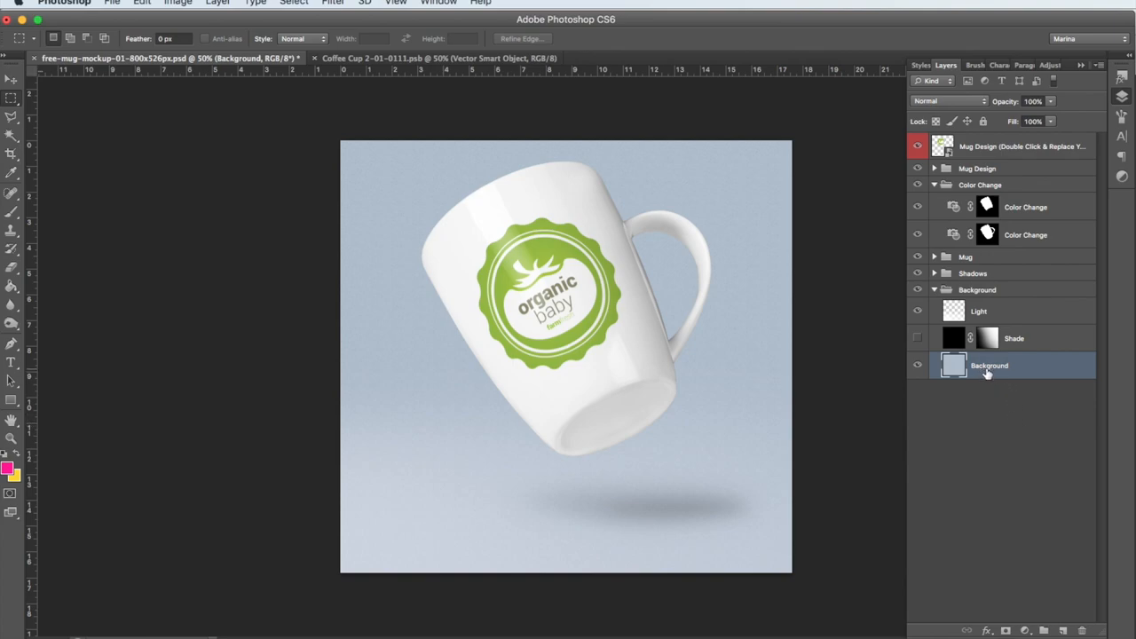
- Apply Color Balance with levels +71, +35, -24 to warm the background
click(178, 3)
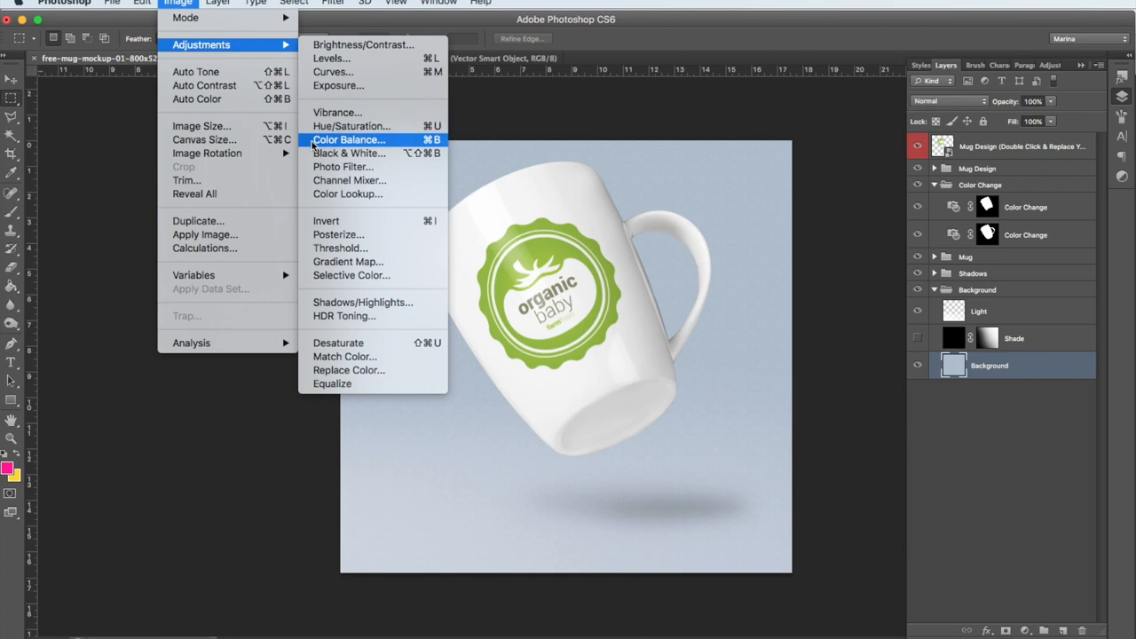
click(348, 139)
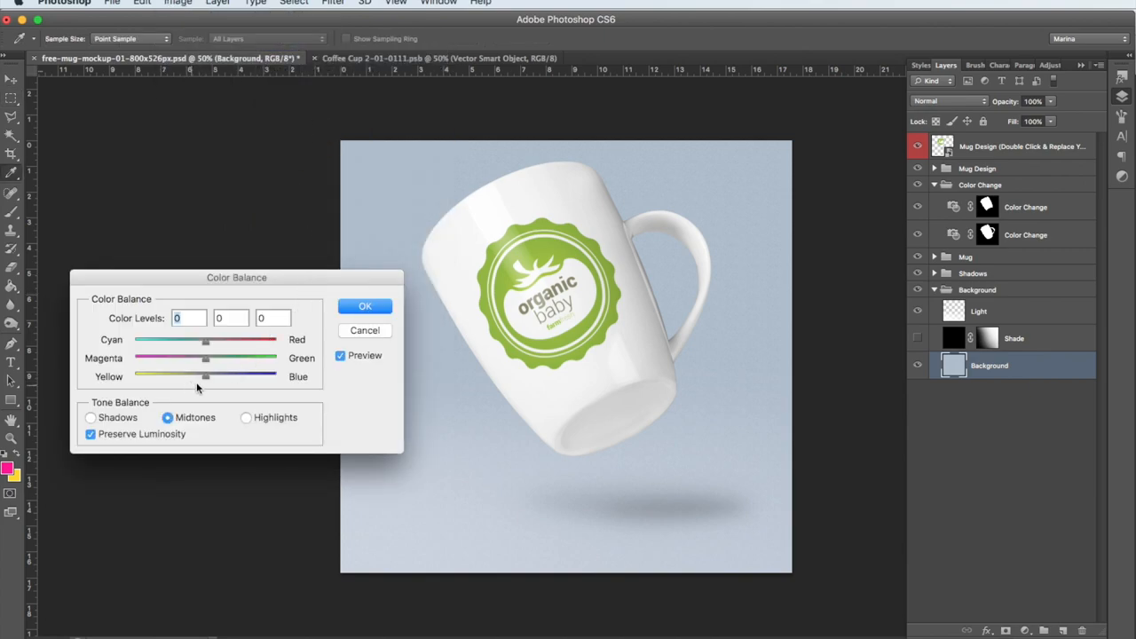
drag(206, 376, 178, 376)
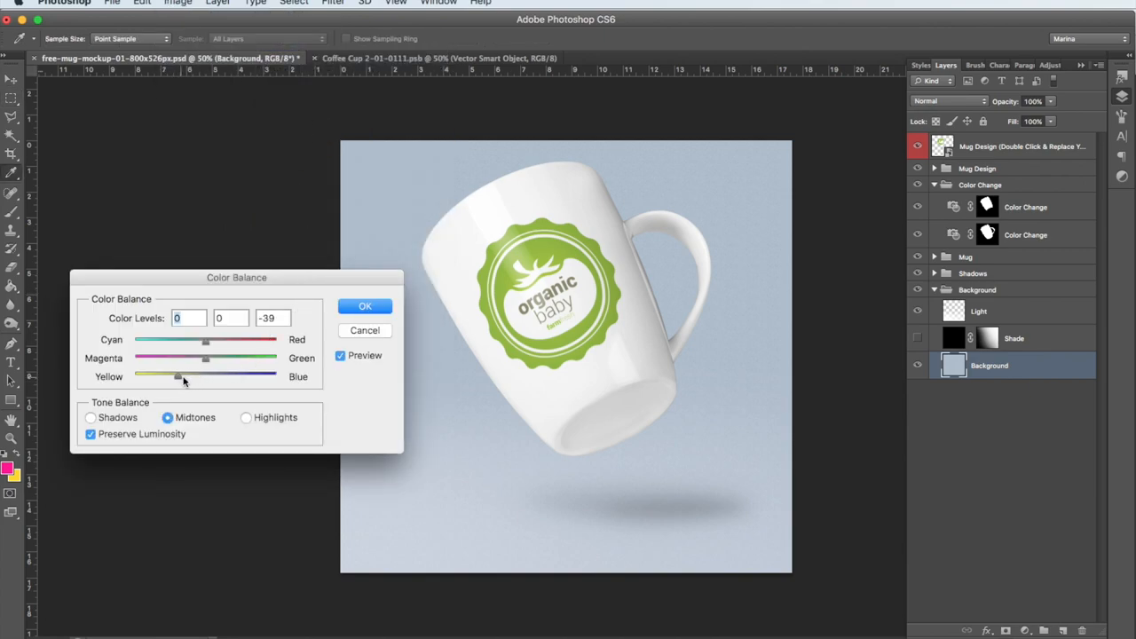
drag(205, 358, 229, 358)
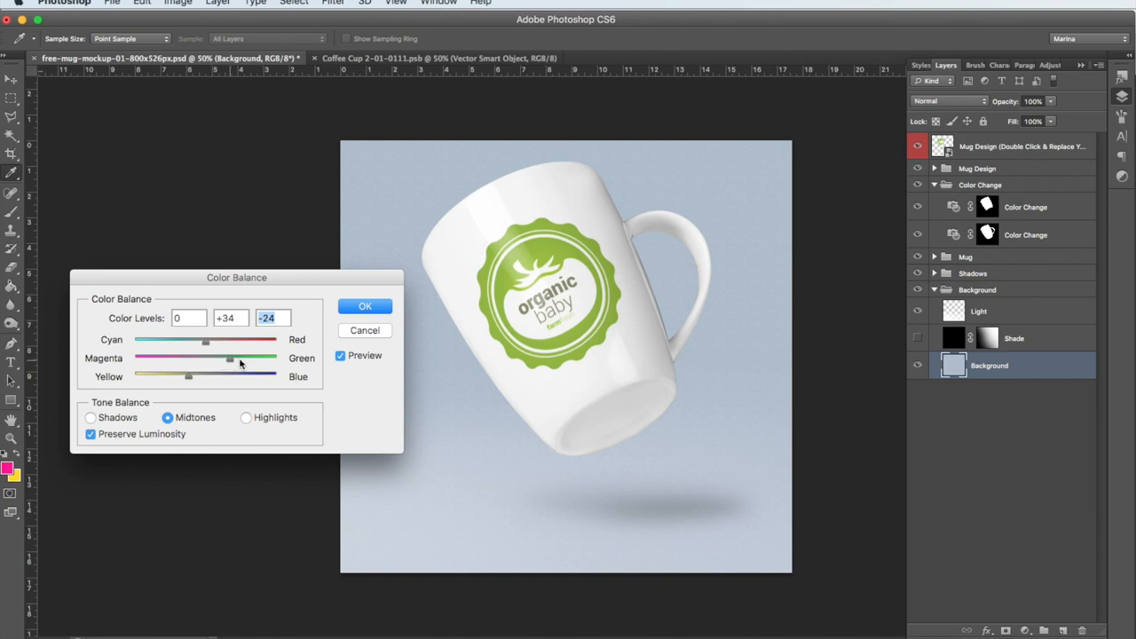
drag(229, 358, 233, 358)
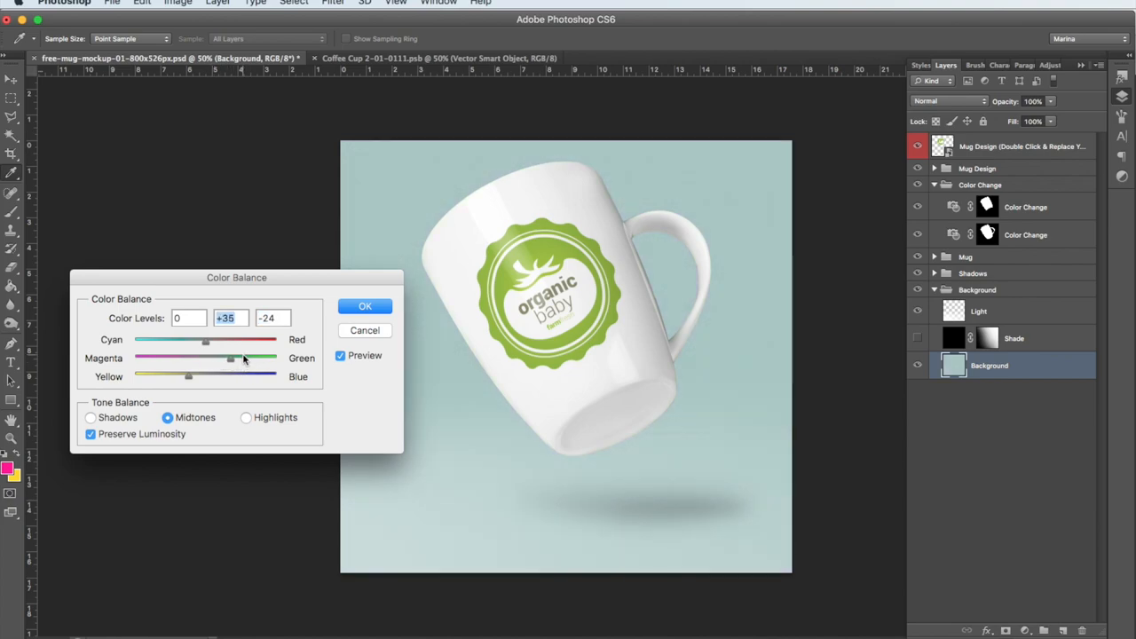
drag(206, 341, 253, 341)
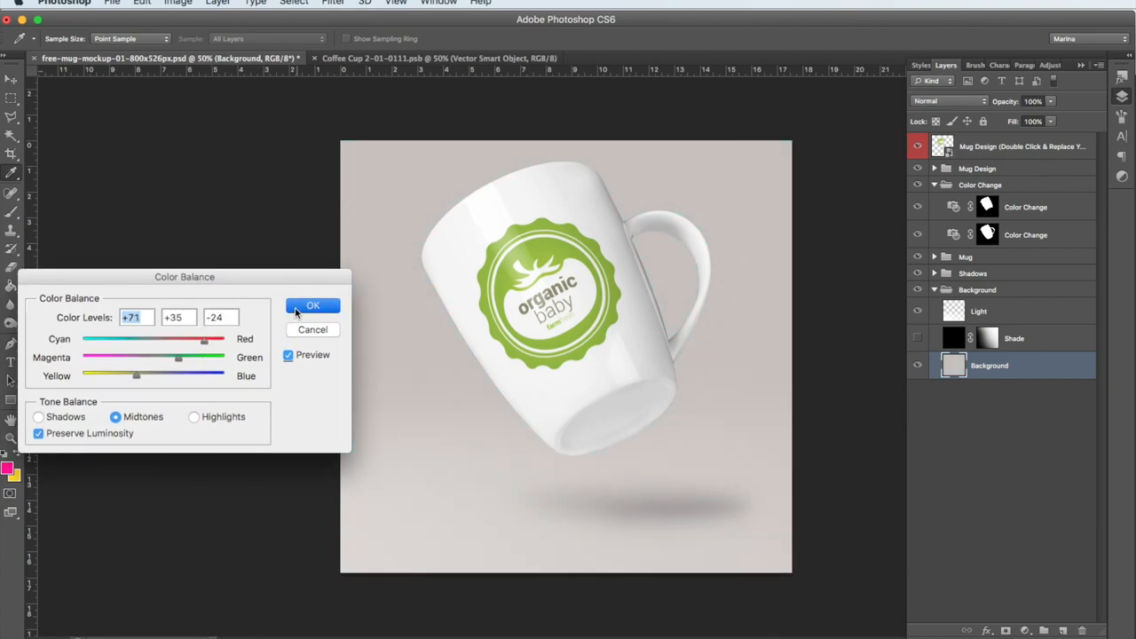
click(312, 305)
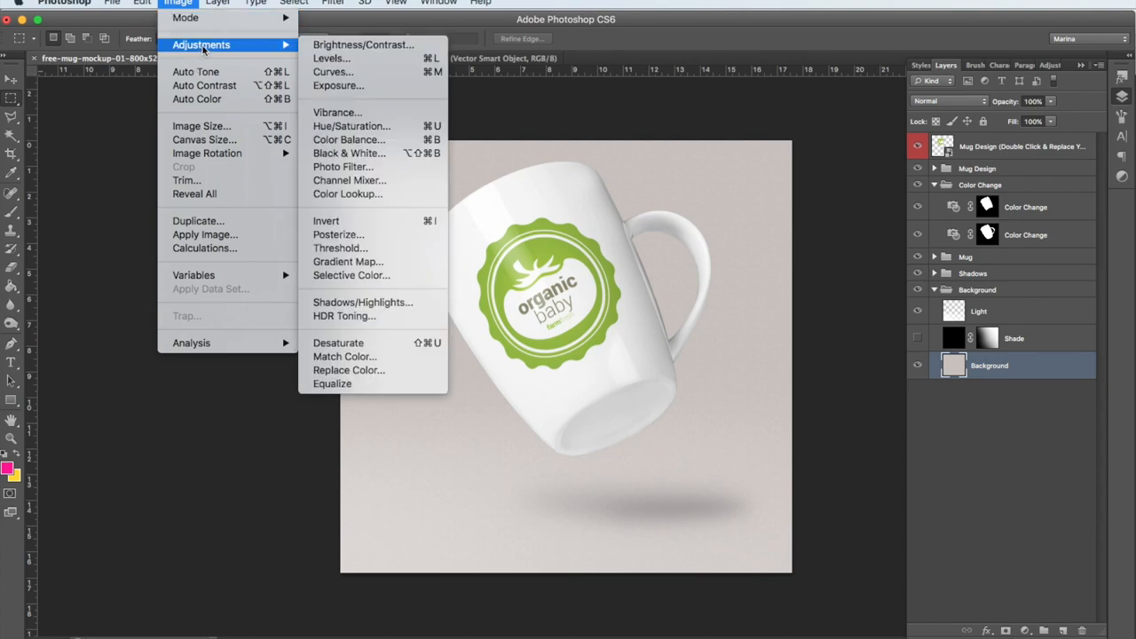
mouse_move(351, 125)
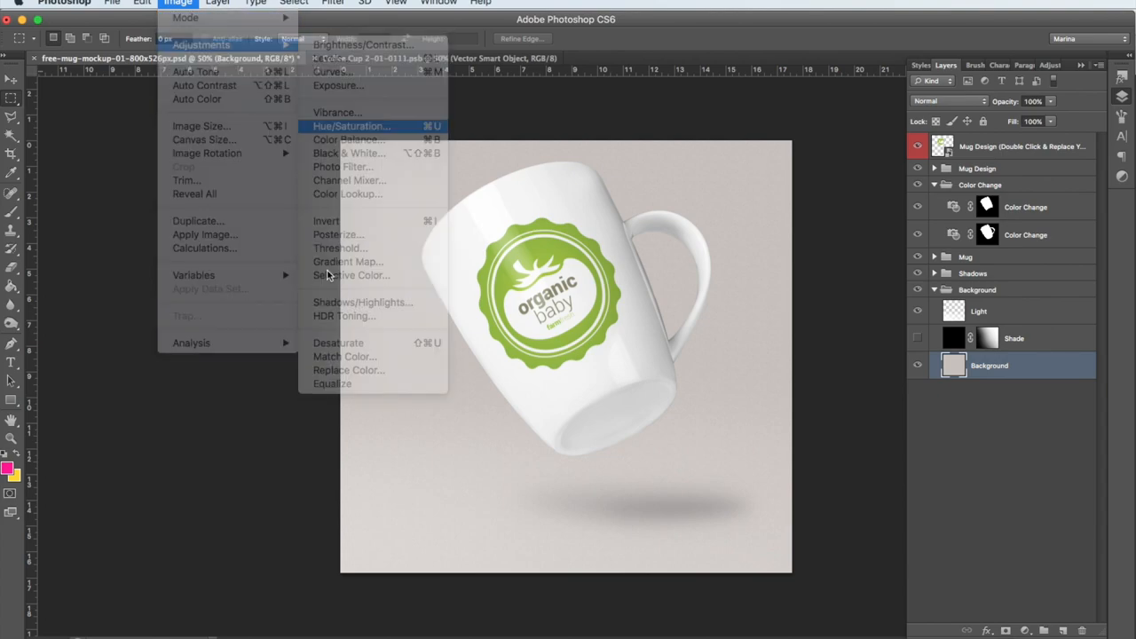
- Preview a Hue/Saturation pink background (Hue -97, Saturation +65), then cancel it
click(349, 126)
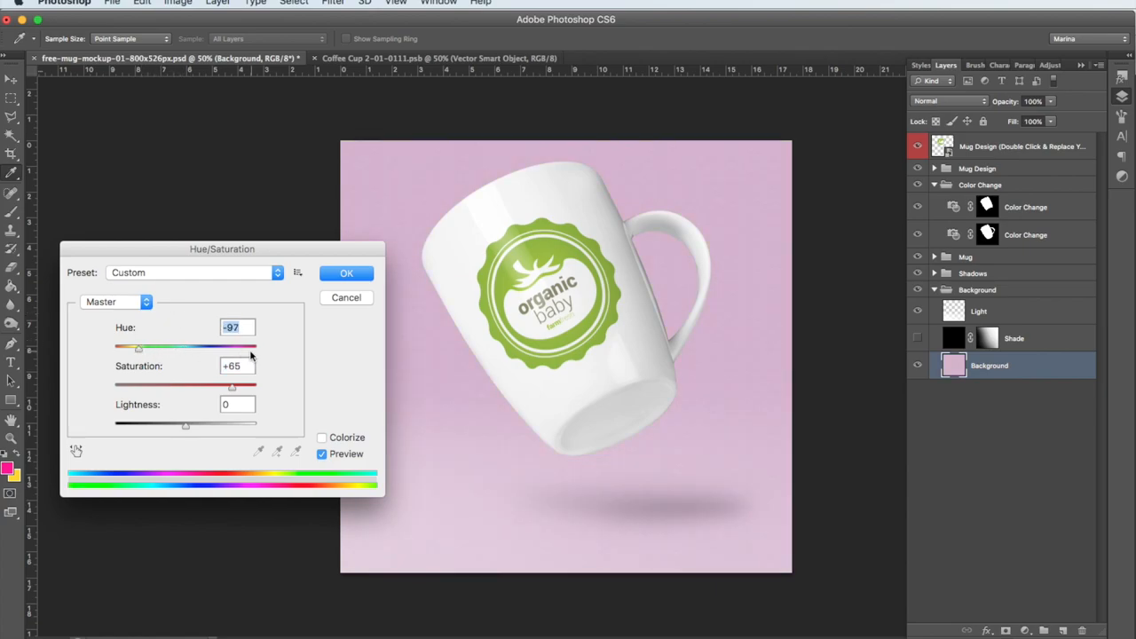
click(346, 273)
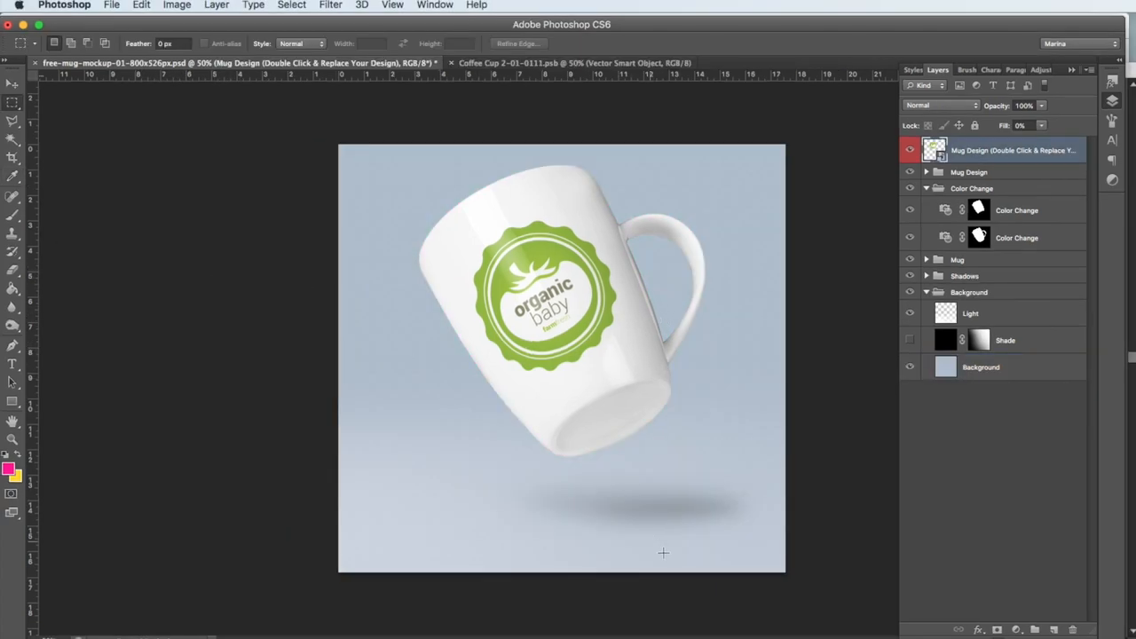